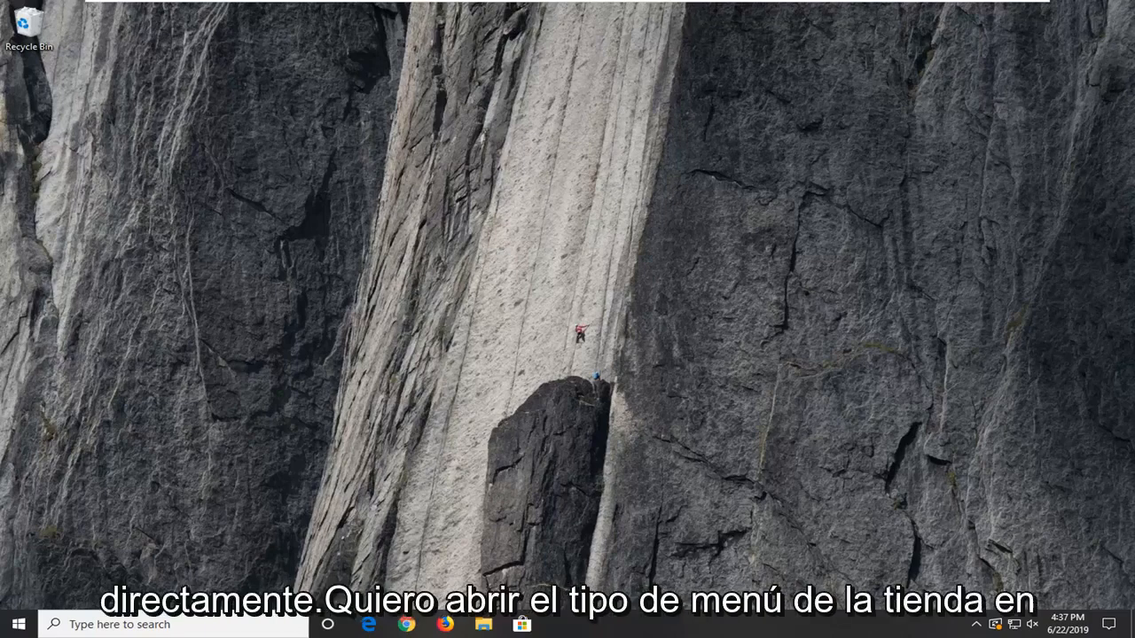
Step: Search Windows for 'apps and features' from the taskbar search box
left_click(16, 625)
type("a")
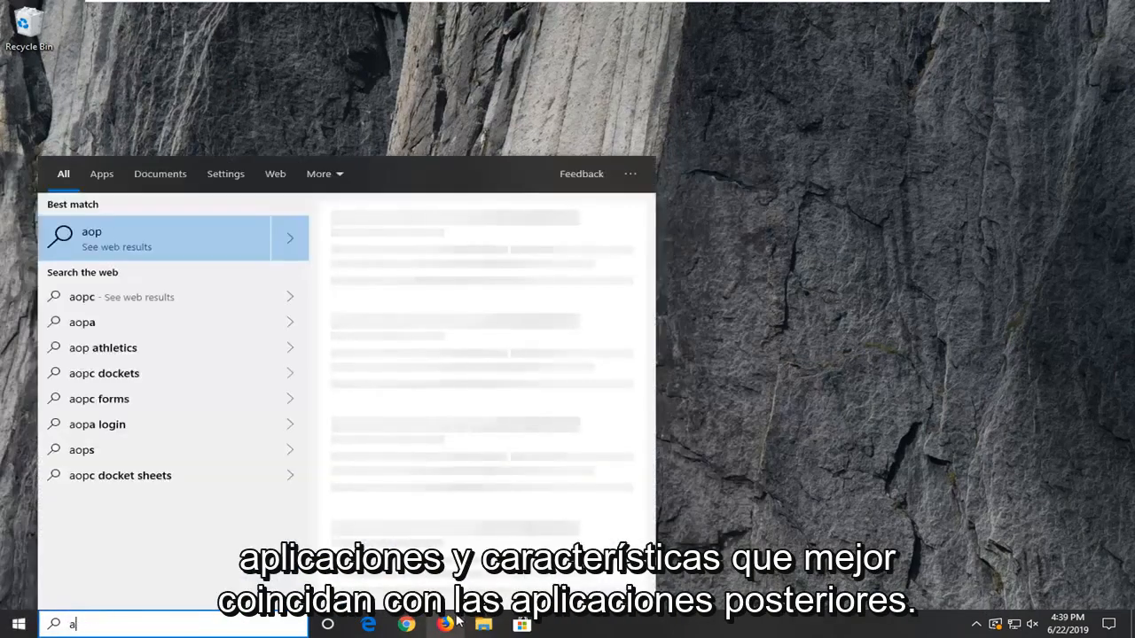
type("pps and features")
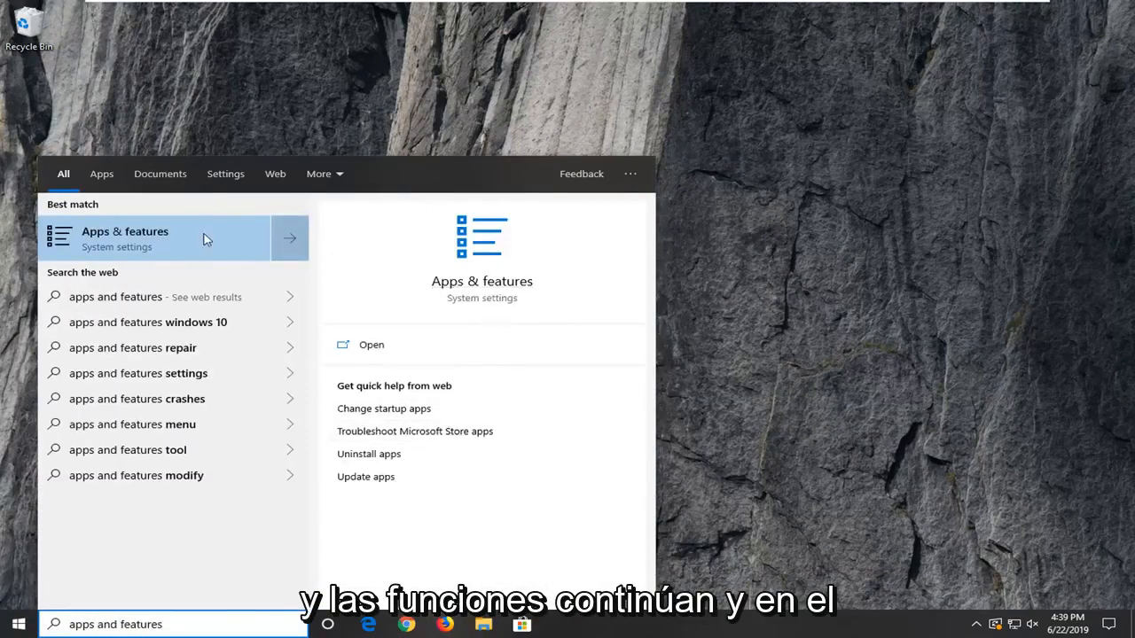
Step: Open Apps & features, filter the list to 'camera', and select the Camera entry
left_click(124, 237)
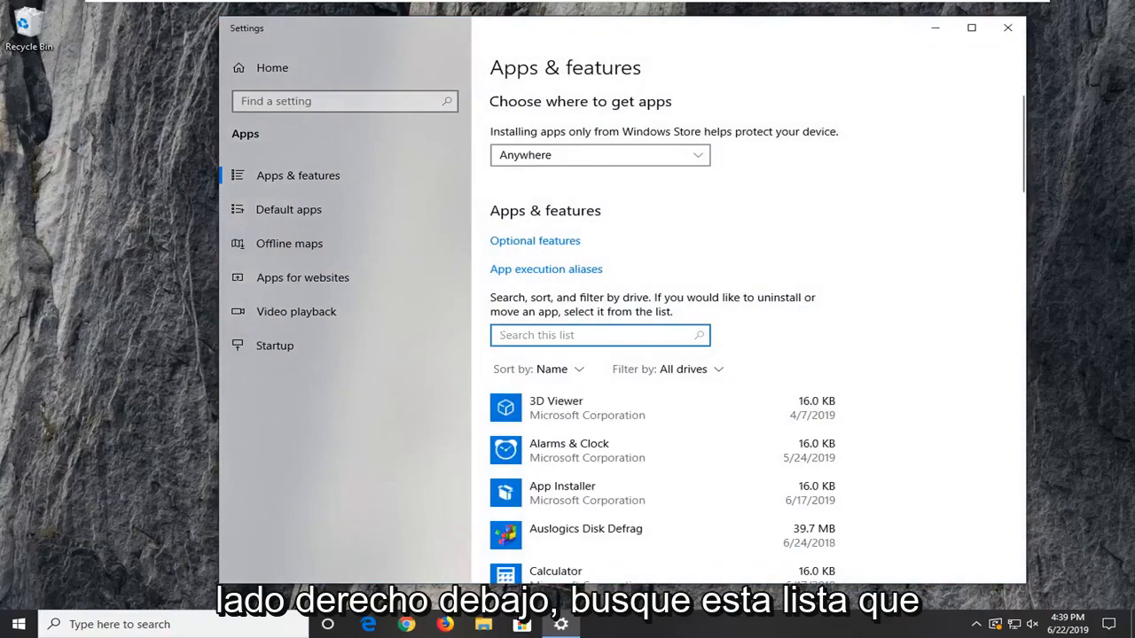
type("camera")
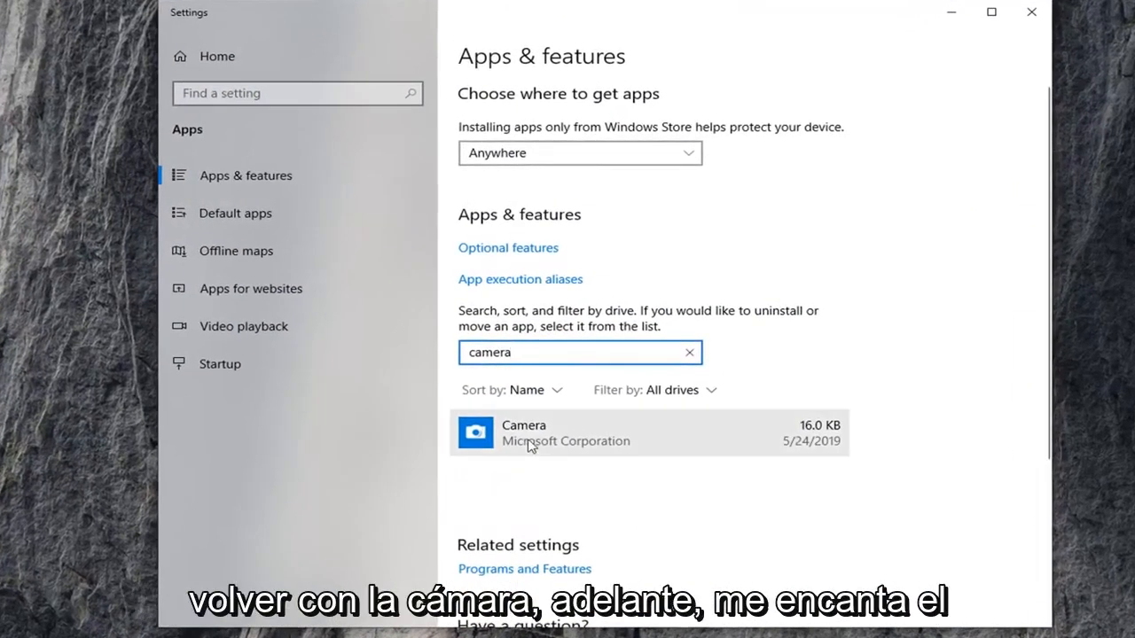
left_click(566, 434)
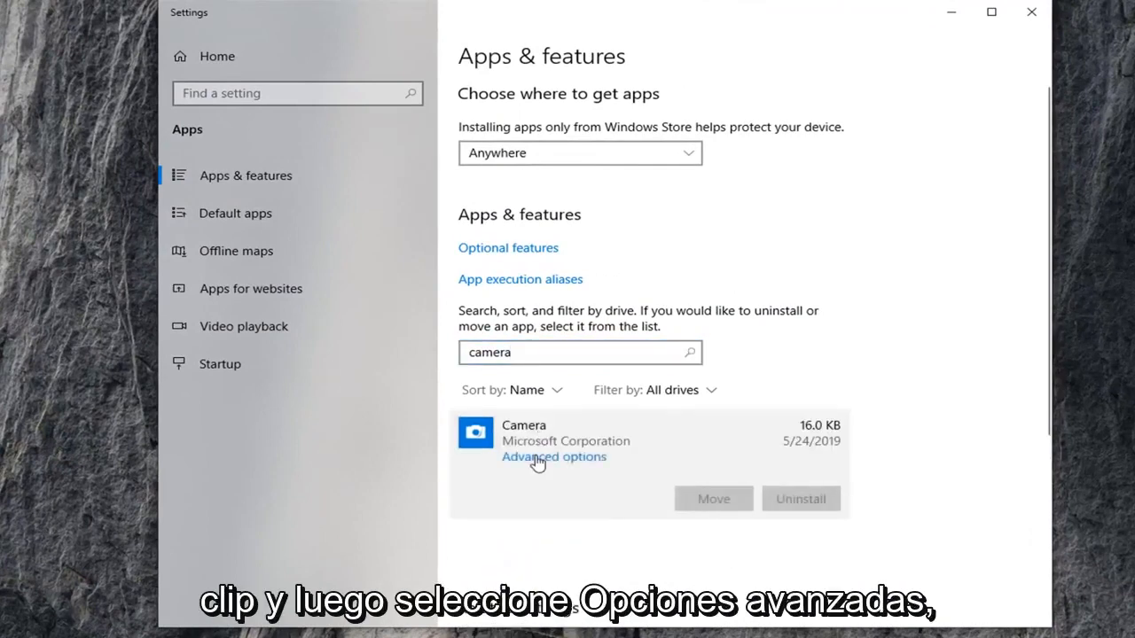
Step: Show Camera's advanced options, scrolled down to the Terminate, Reset and Uninstall sections
left_click(554, 457)
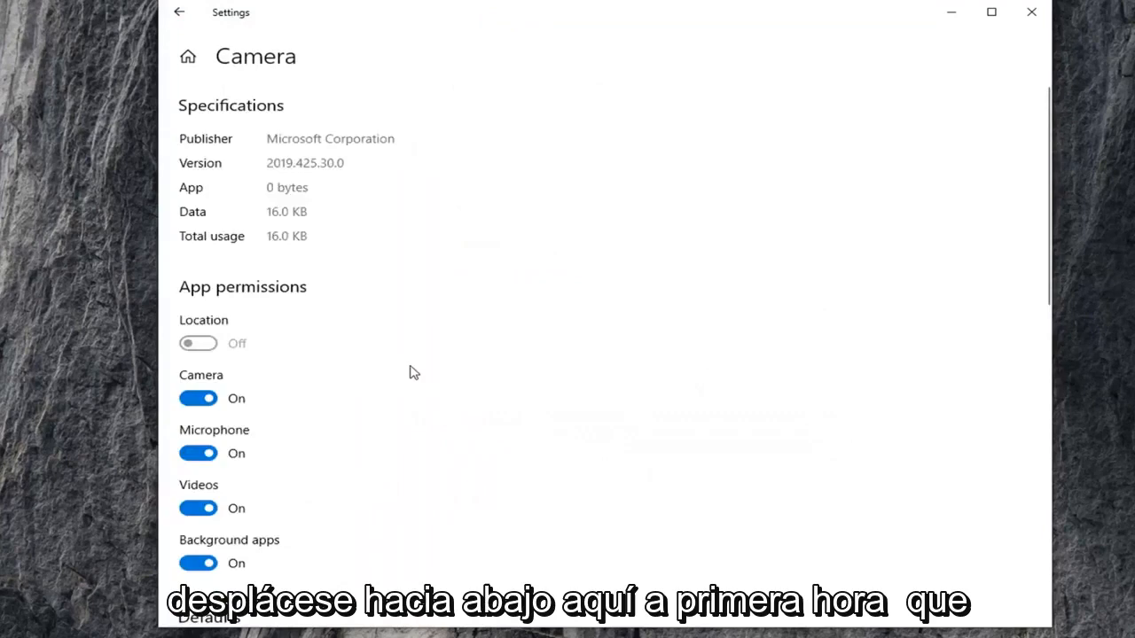
scroll("down", 3)
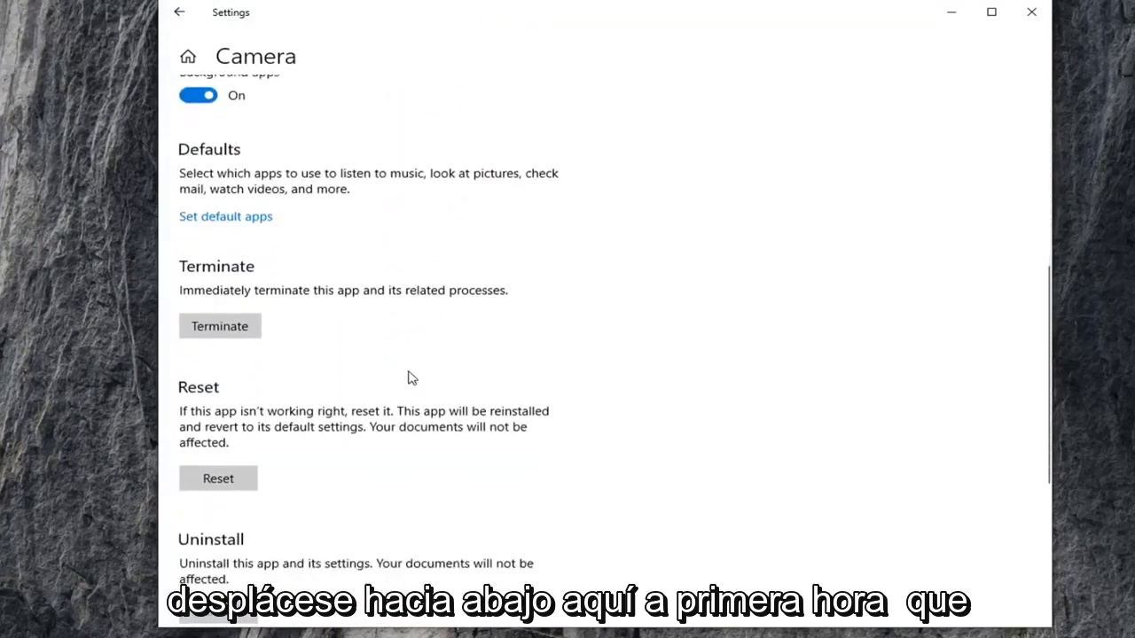
scroll("down", 3)
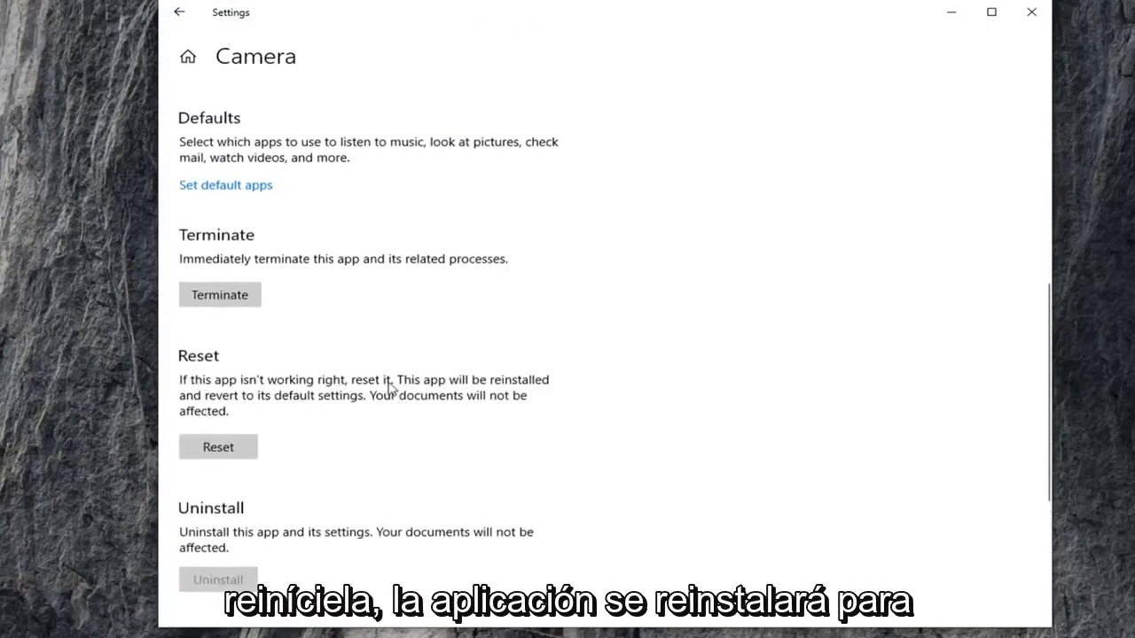
mouse_move(257, 408)
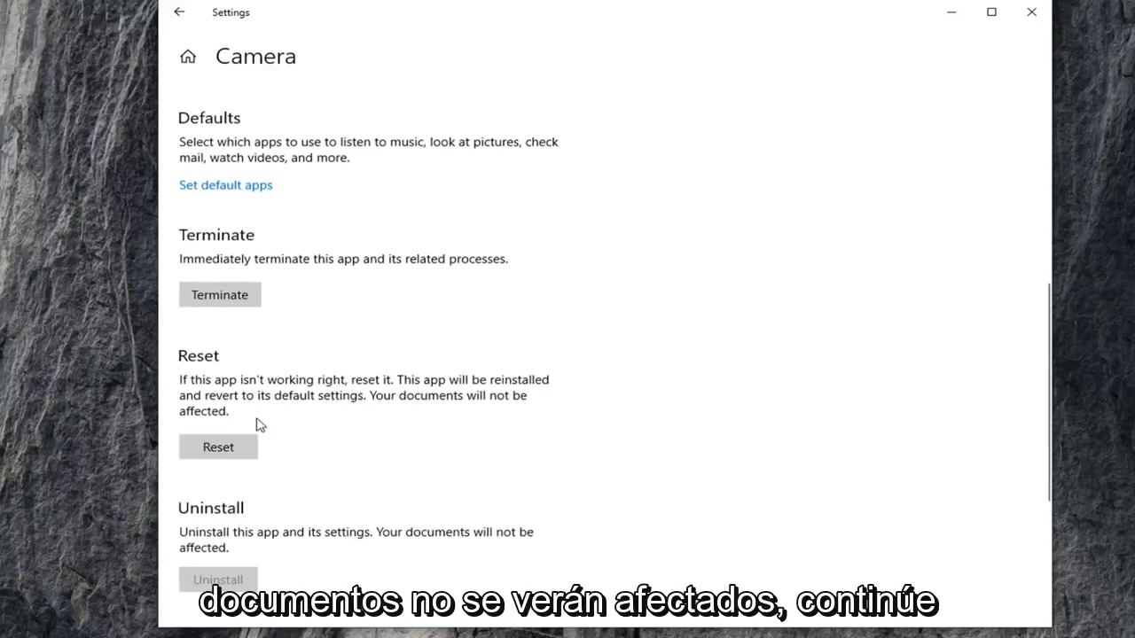
Step: Reset the Camera app and confirm the reset in the flyout
left_click(217, 447)
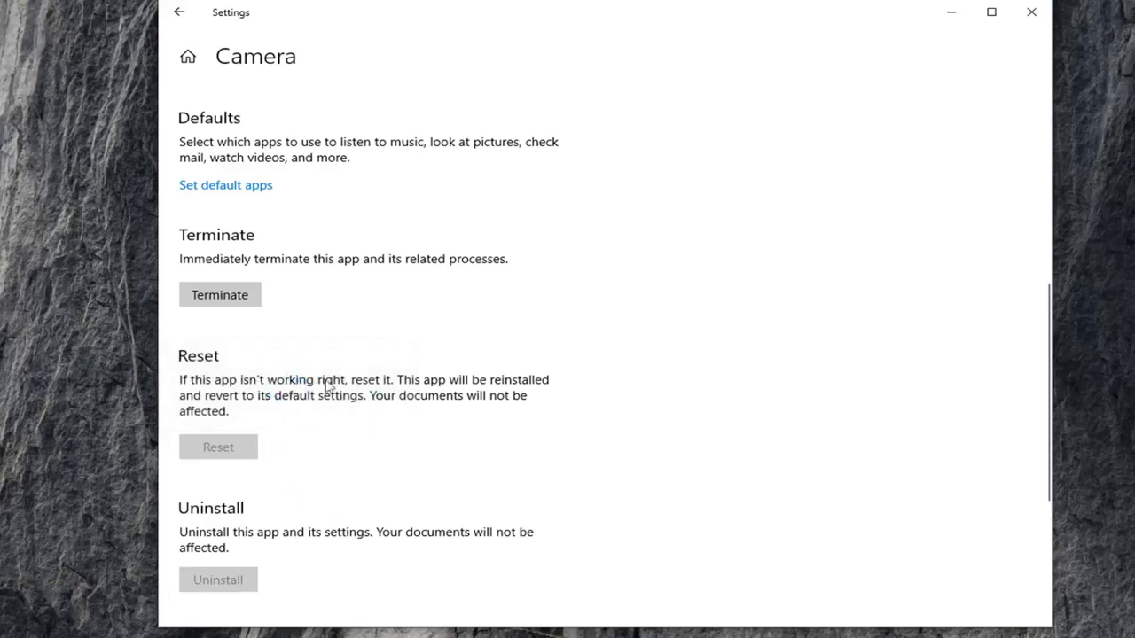
left_click(217, 447)
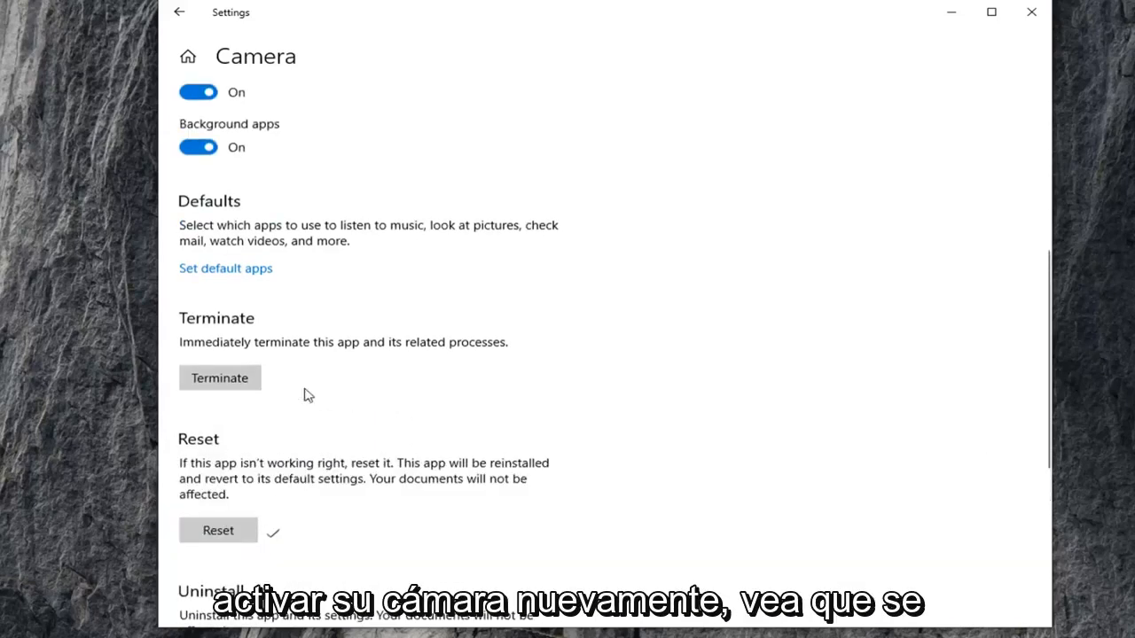
mouse_move(257, 421)
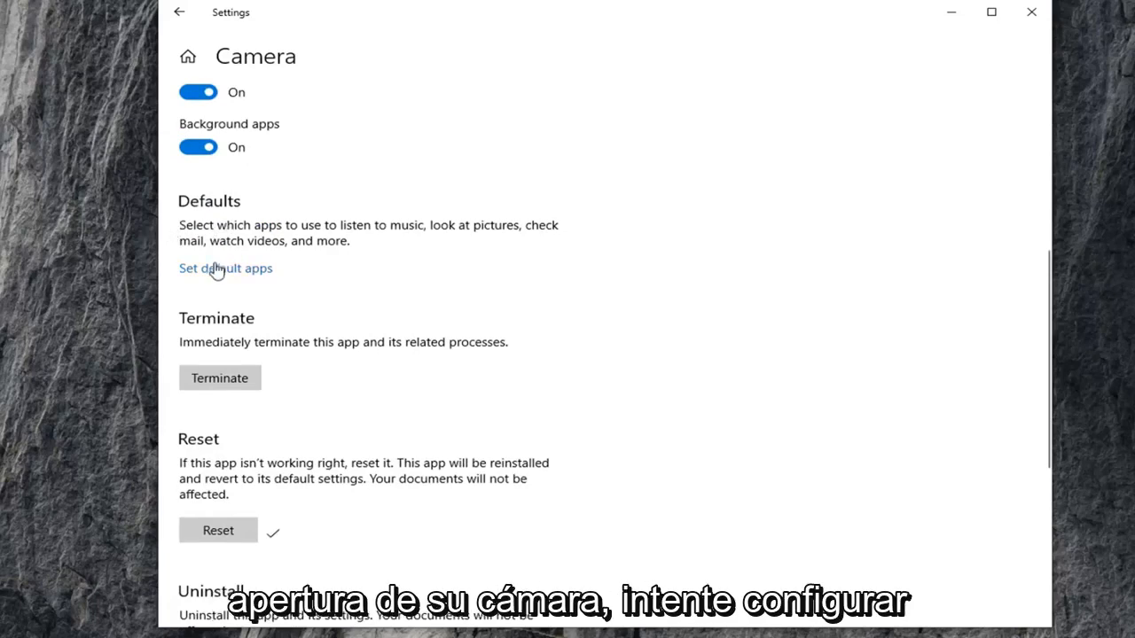
mouse_move(229, 275)
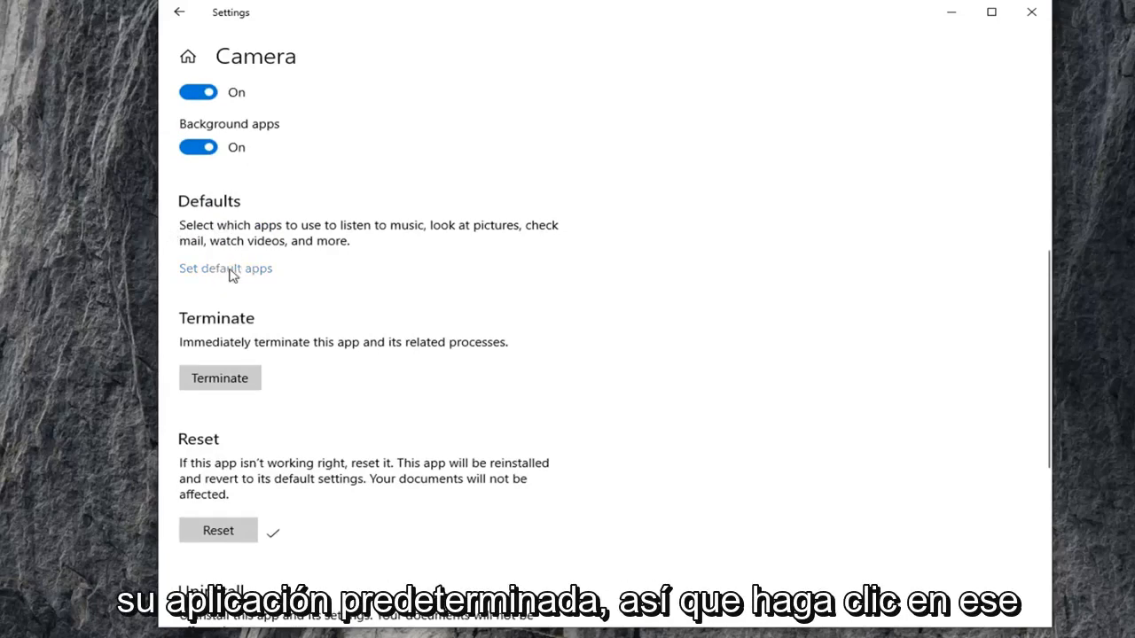
Step: Go to the Default apps page and scroll to its reset and choose-defaults links
left_click(225, 268)
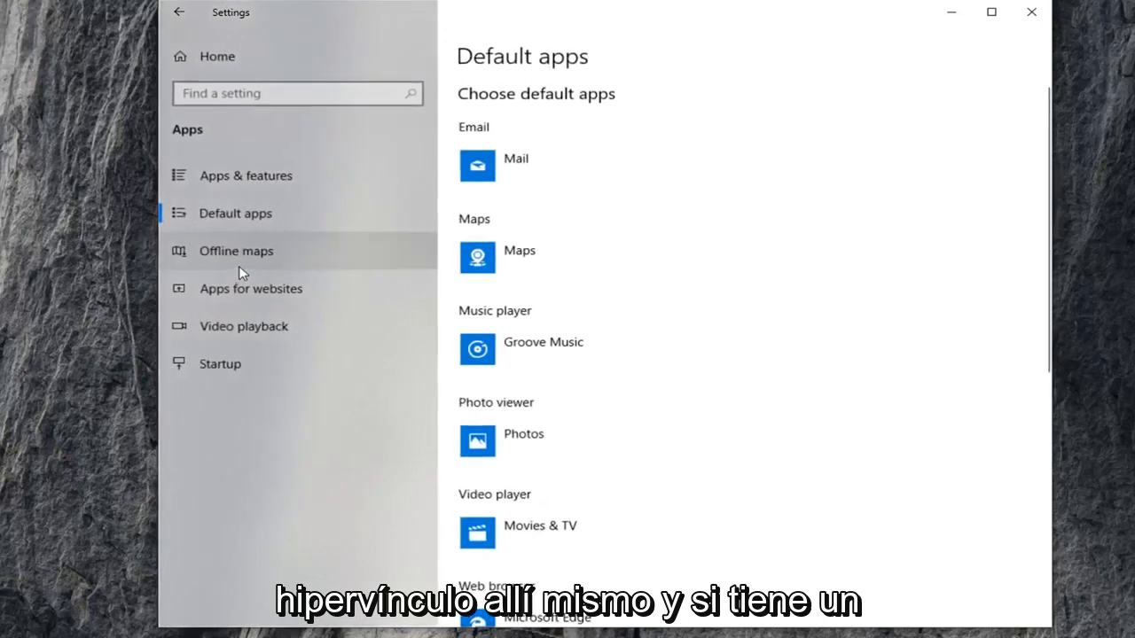
mouse_move(511, 410)
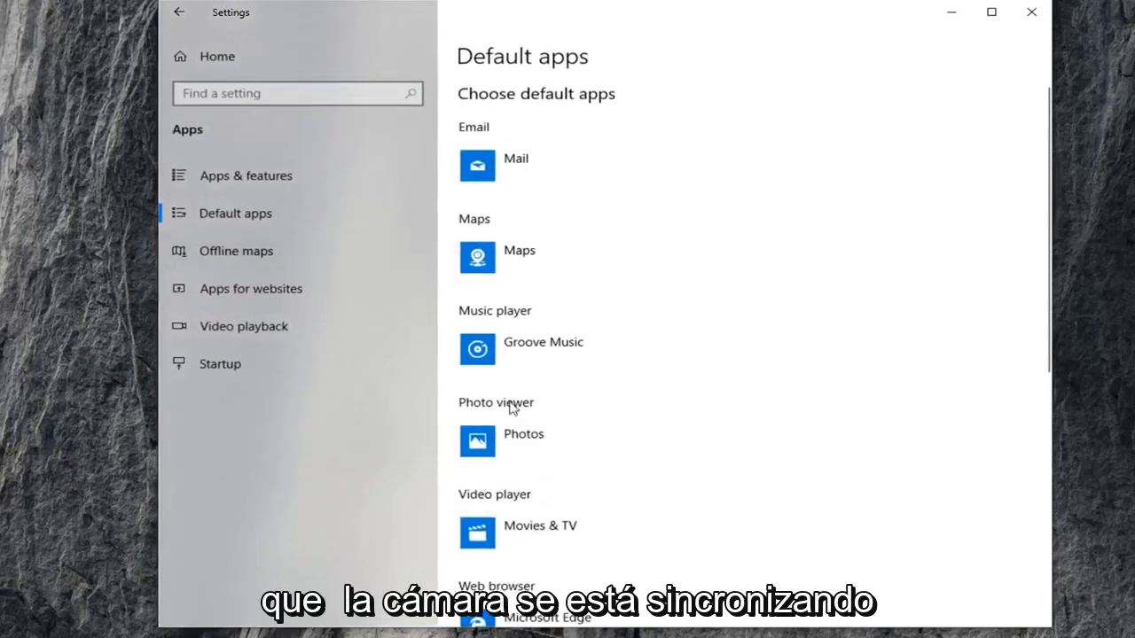
mouse_move(661, 403)
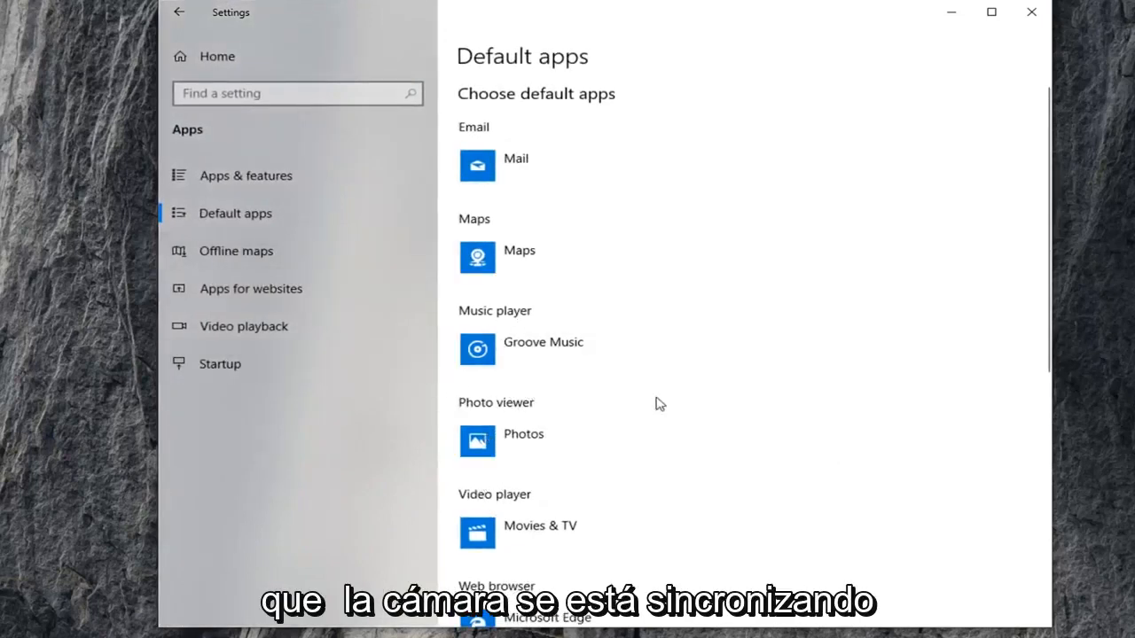
scroll("down", 3)
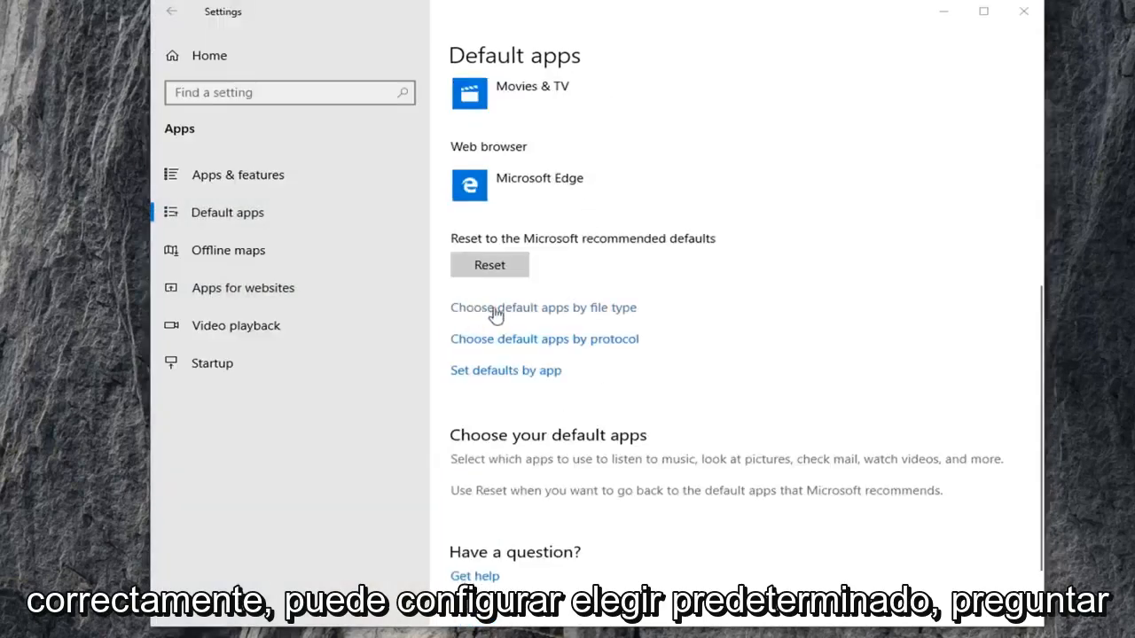
mouse_move(472, 352)
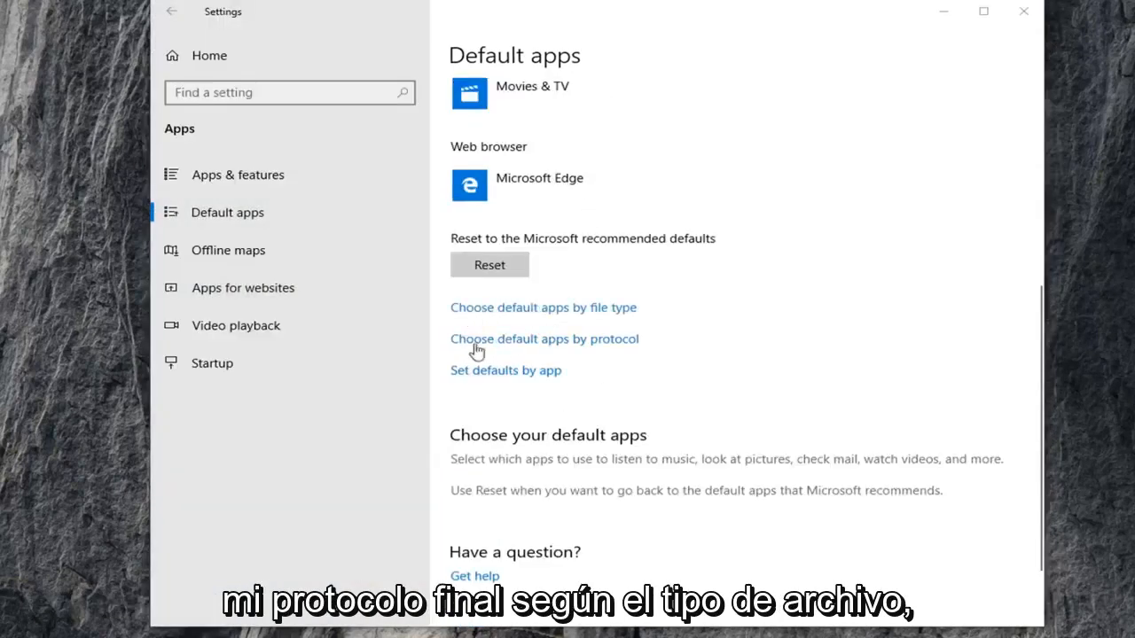
mouse_move(519, 377)
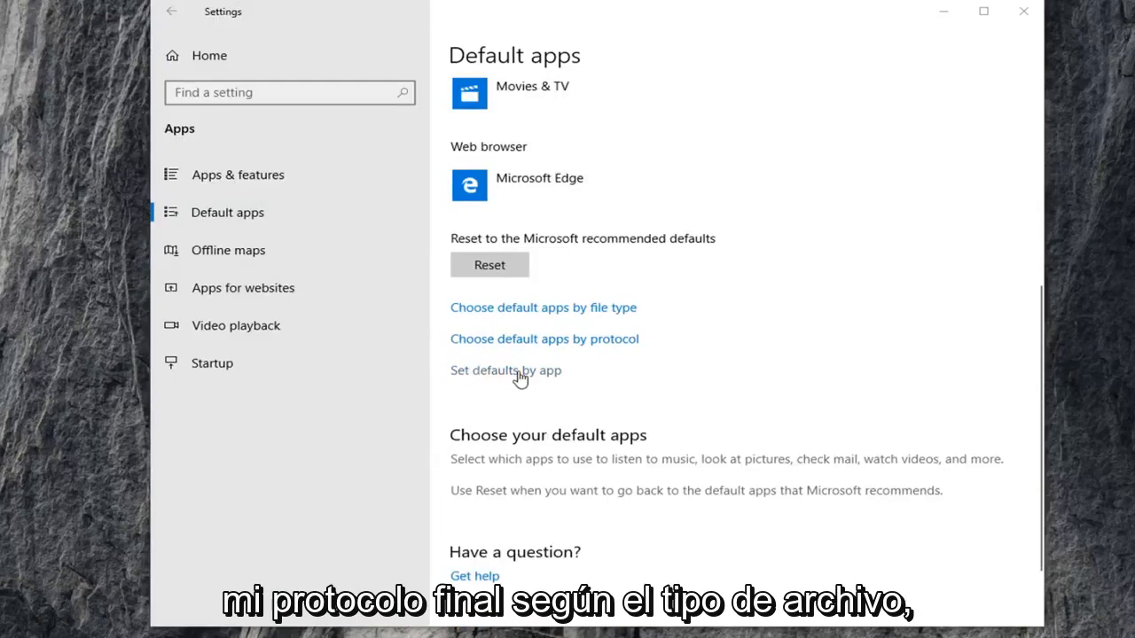
Step: View Camera's file type and protocol associations under Set defaults by app, then close Settings
left_click(506, 371)
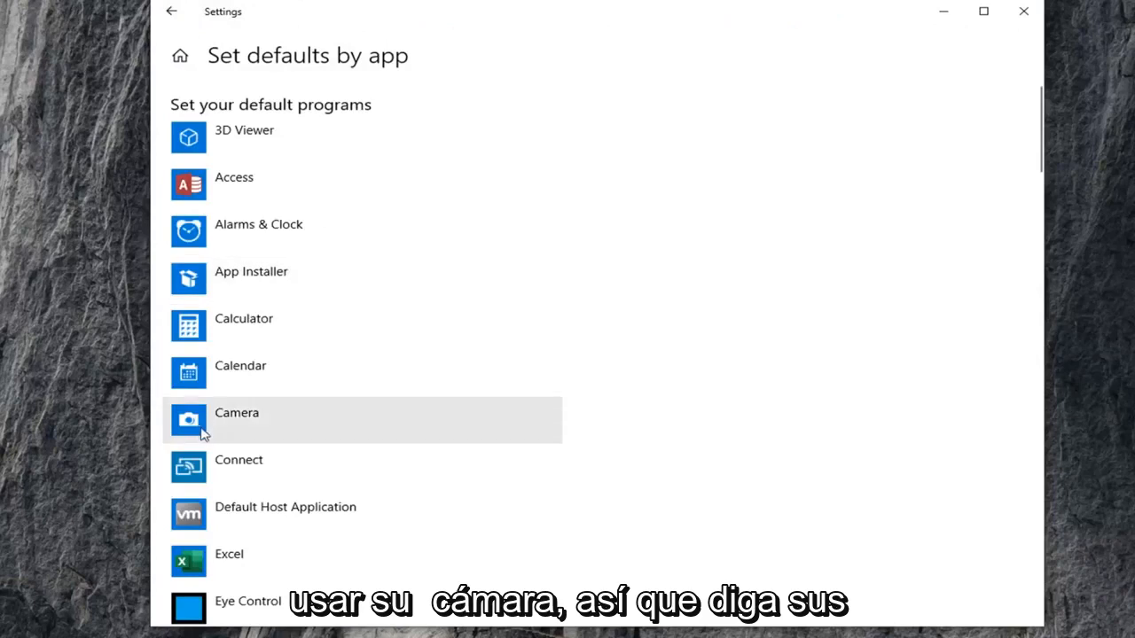
left_click(237, 417)
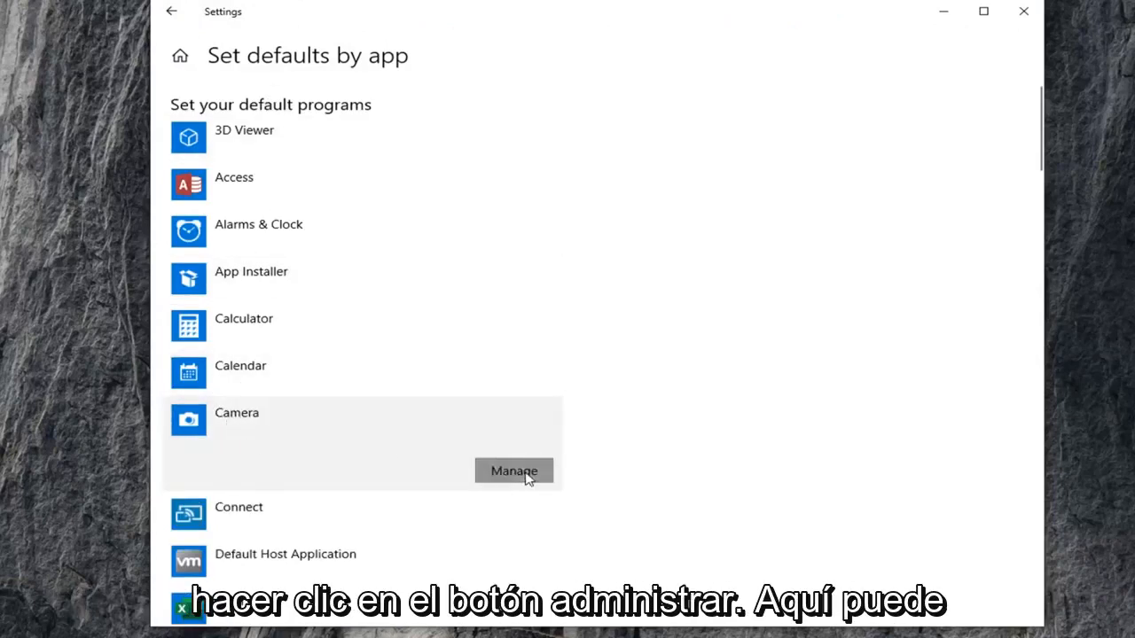
left_click(513, 471)
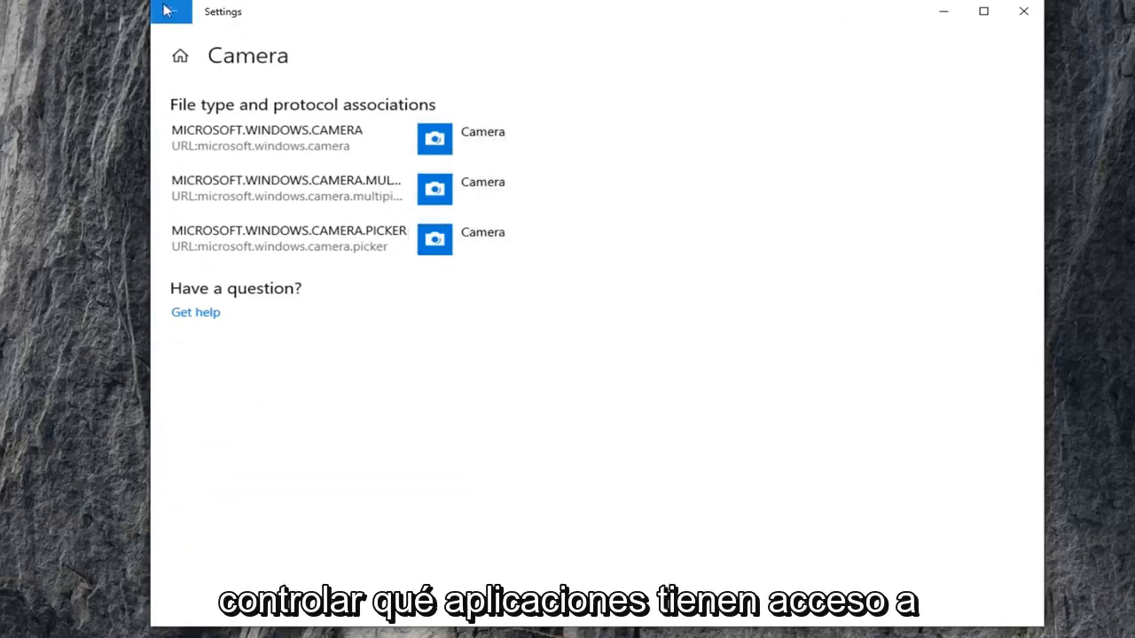
left_click(173, 12)
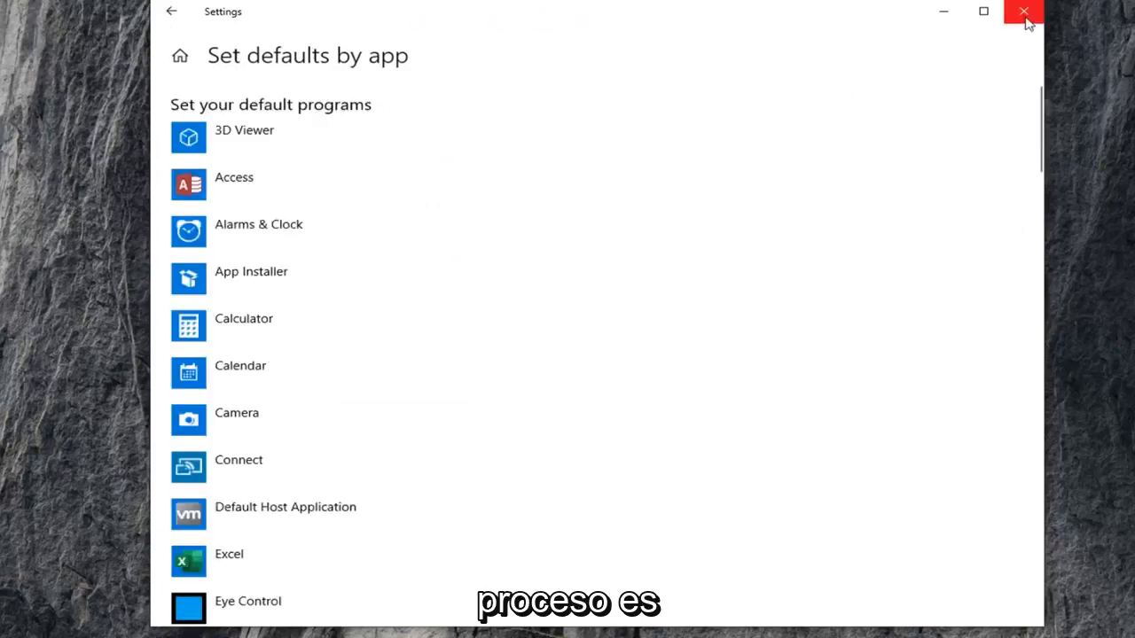
left_click(1017, 12)
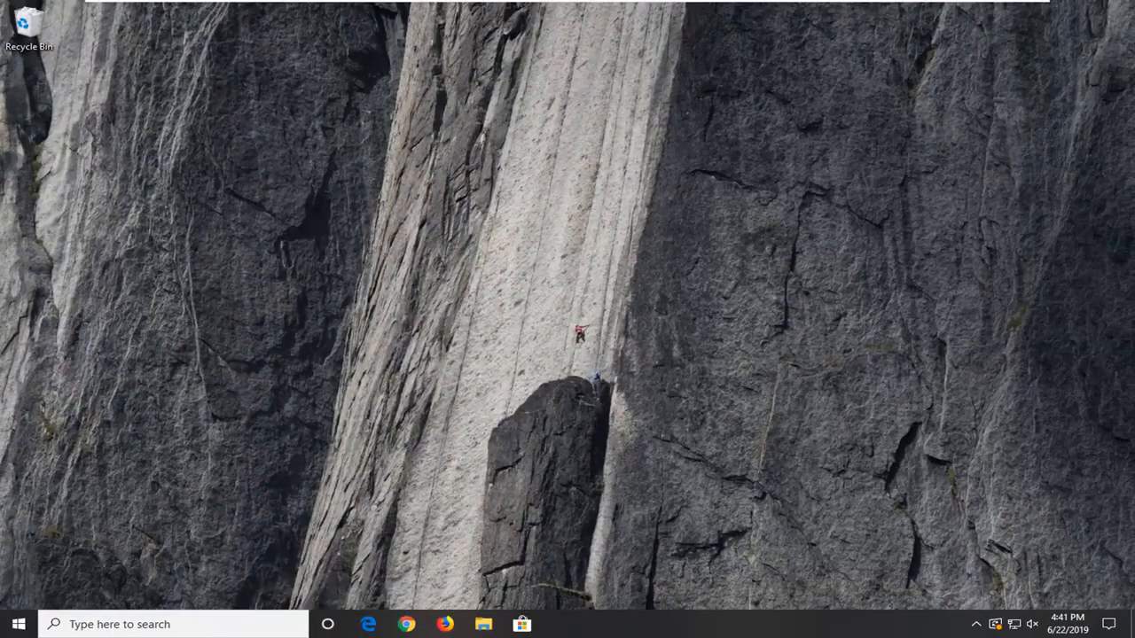